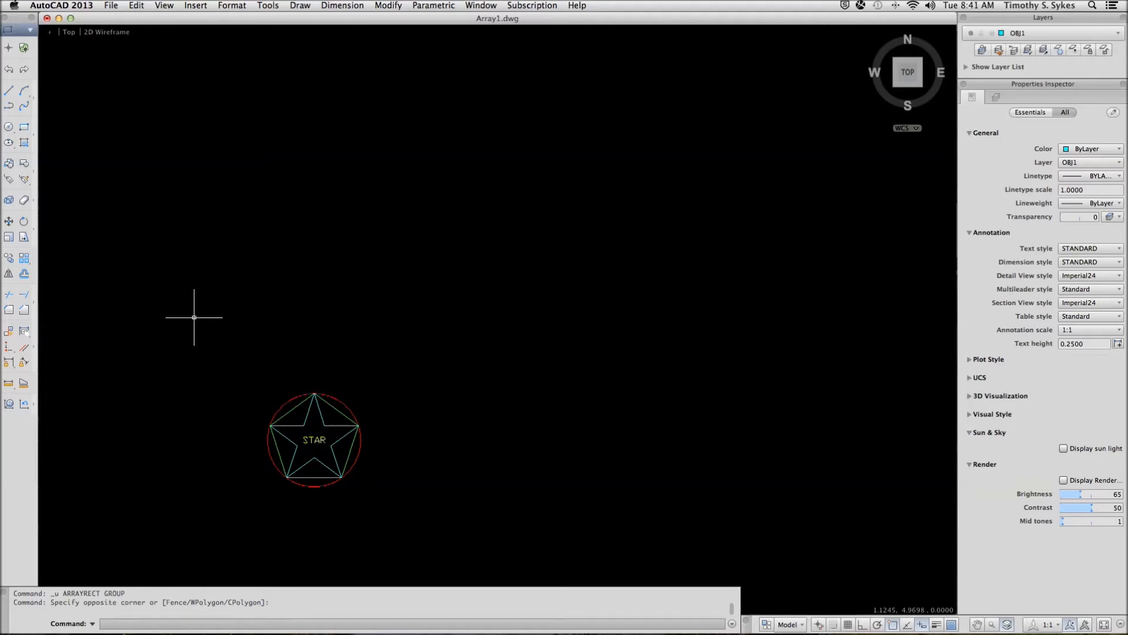
mouse_move(202, 311)
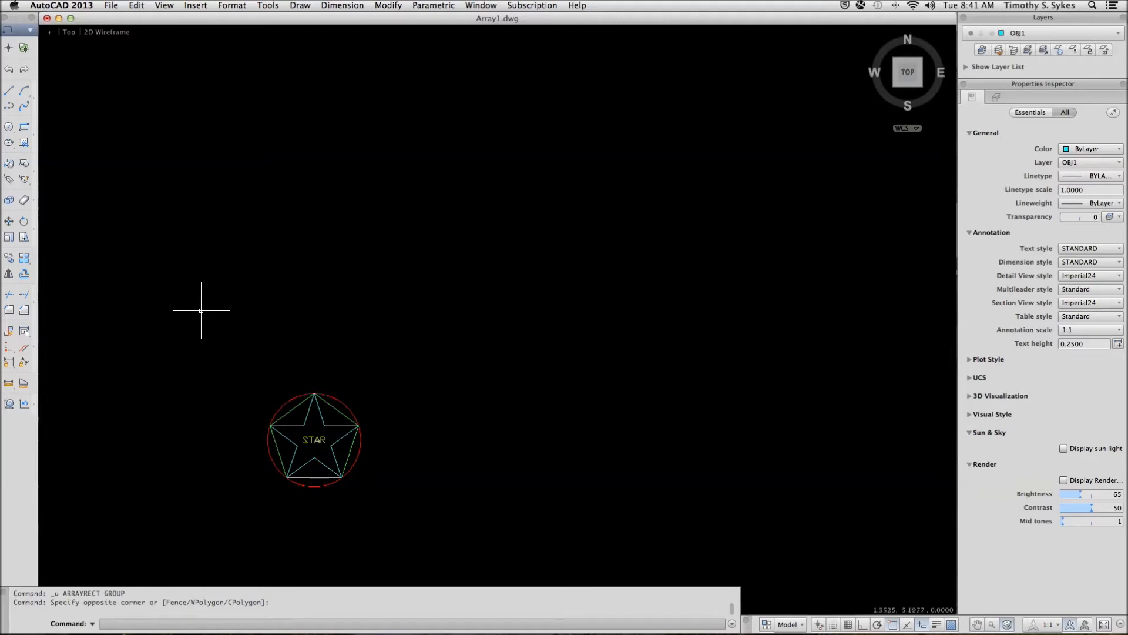
mouse_move(174, 288)
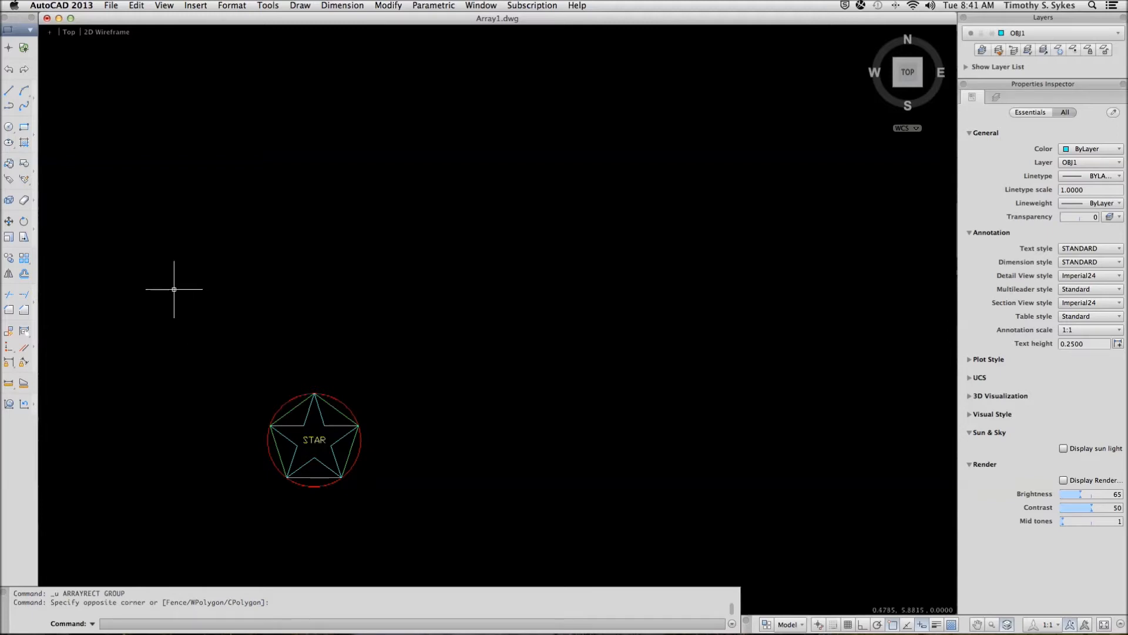
mouse_move(23, 255)
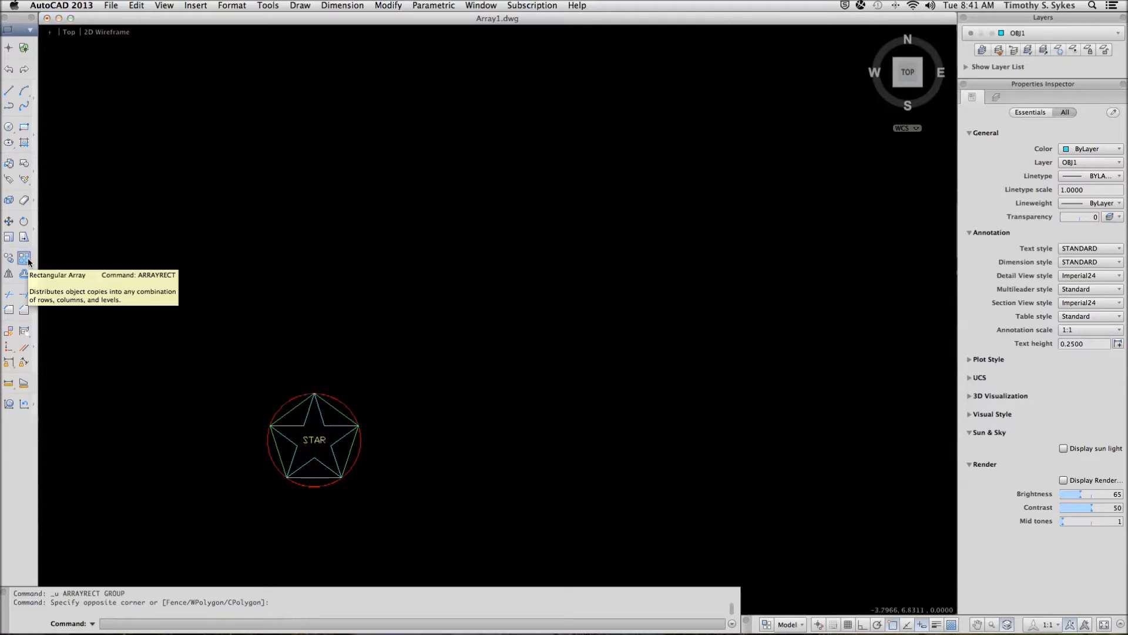
Step: Create a default 4-column by 3-row rectangular array of the star-in-circle object
click(24, 255)
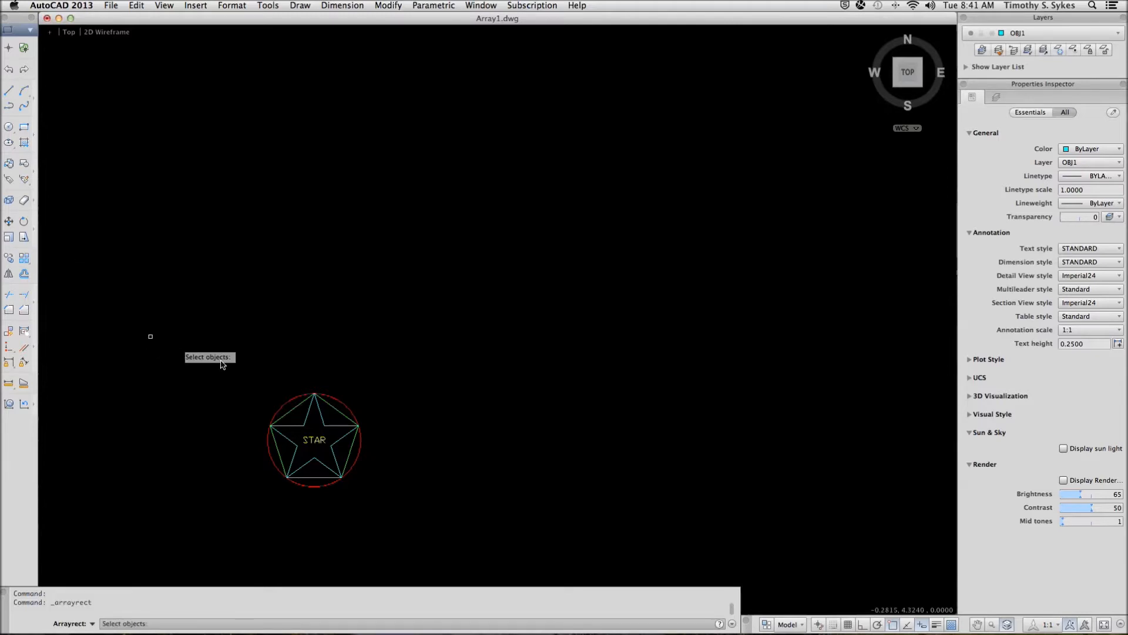
drag(151, 336, 384, 506)
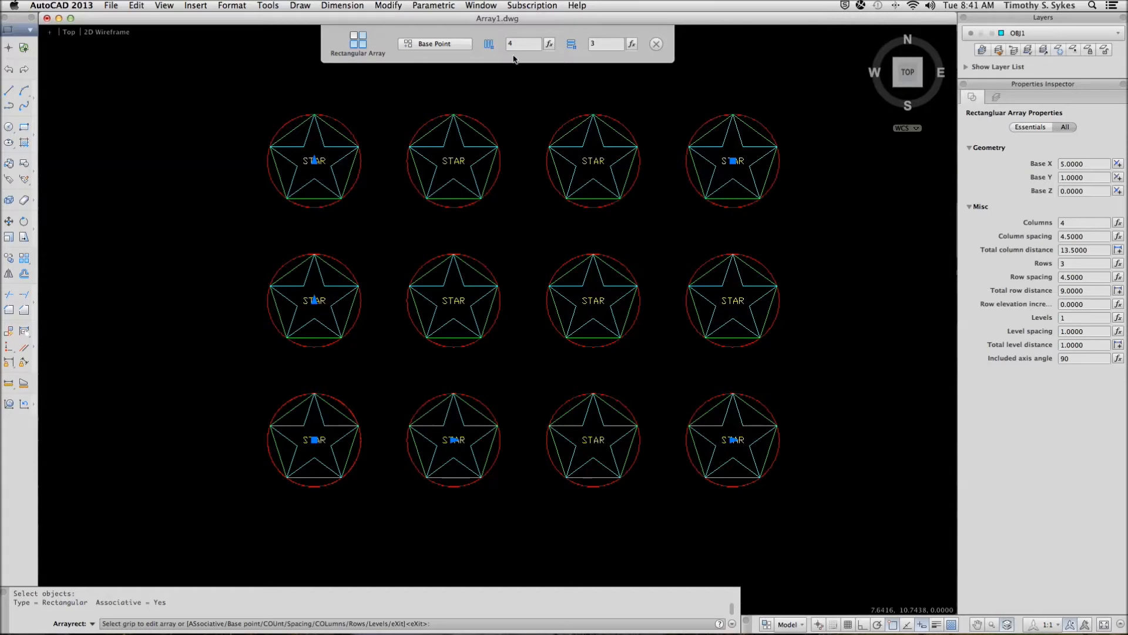
mouse_move(519, 48)
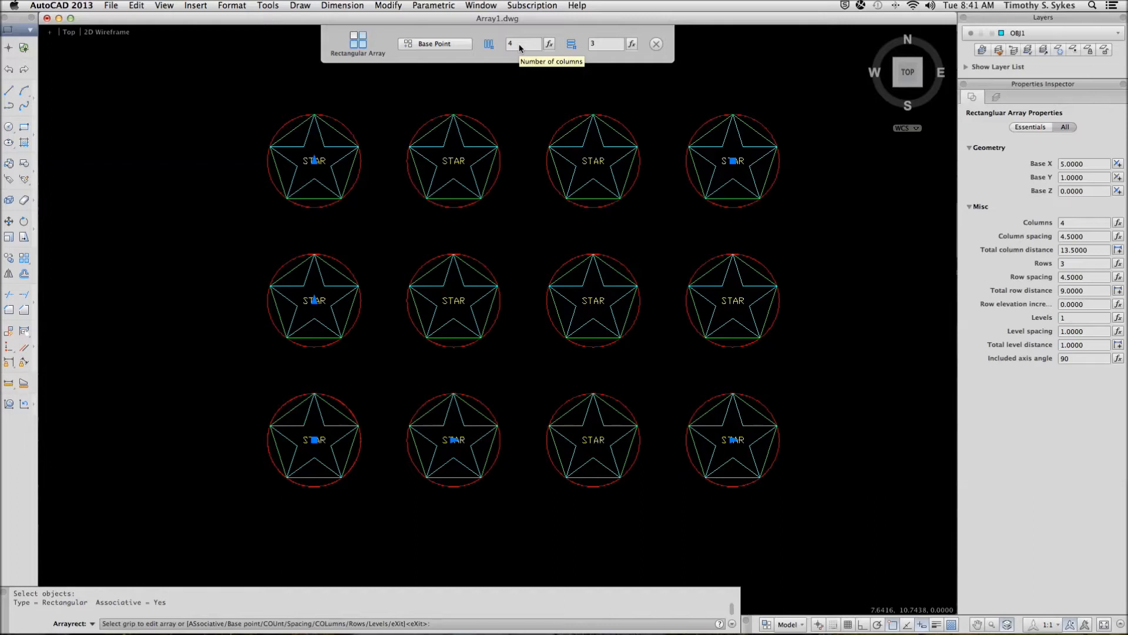
Step: Change the array's column count from 4 to 5
click(522, 43)
text(5)
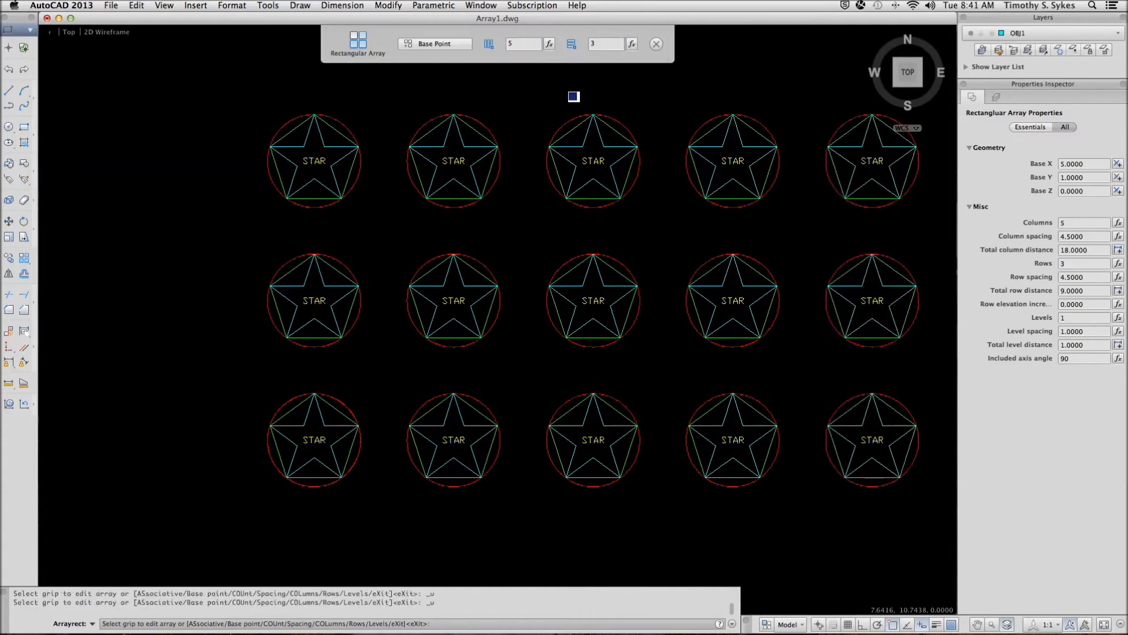
mouse_move(612, 47)
text(s)
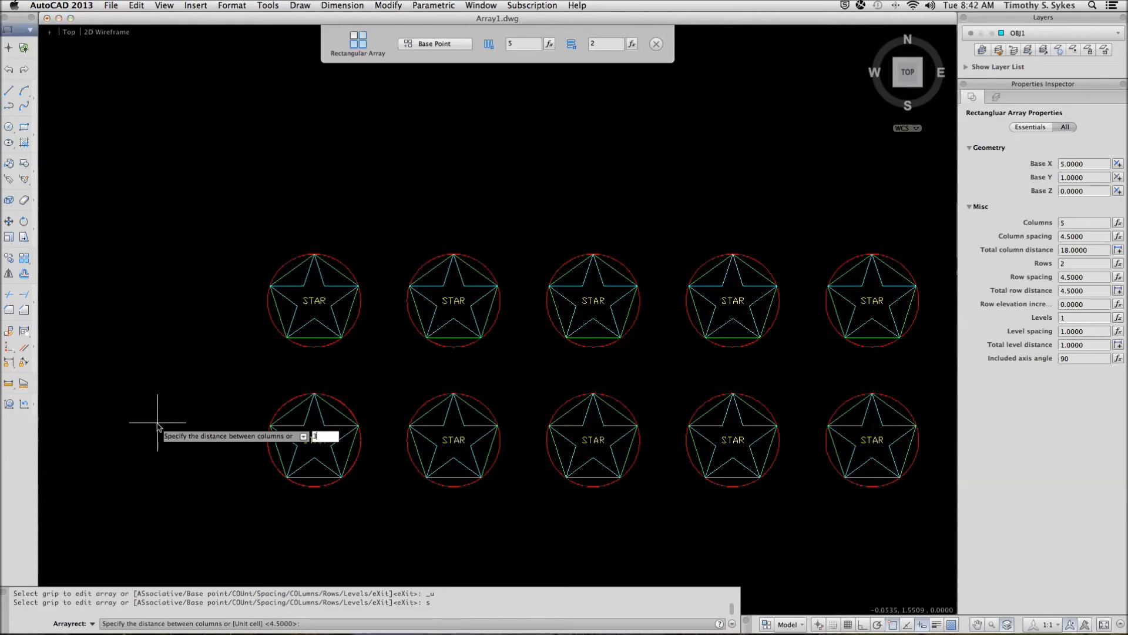
Step: Set array spacing to 3.5 between columns and 3 between rows
text(3.5)
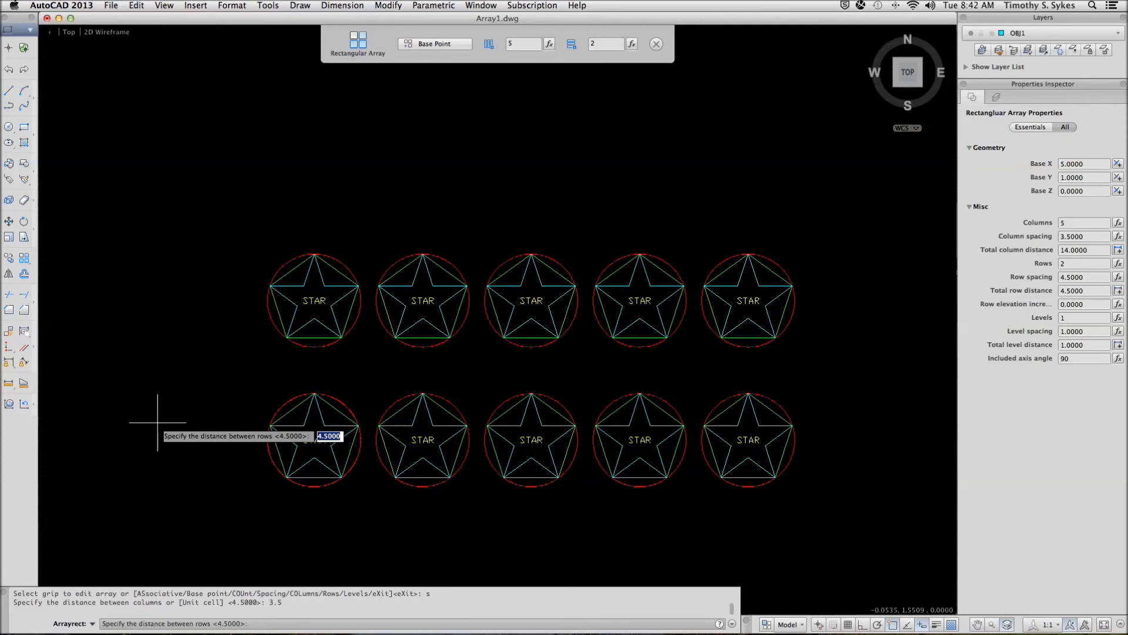
text(3)
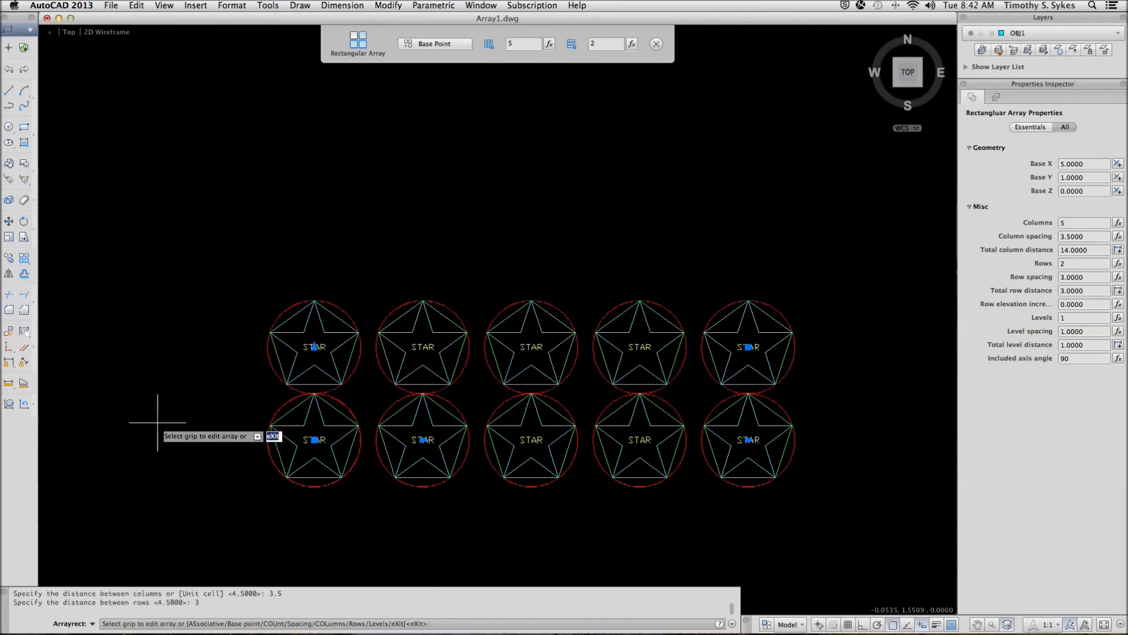